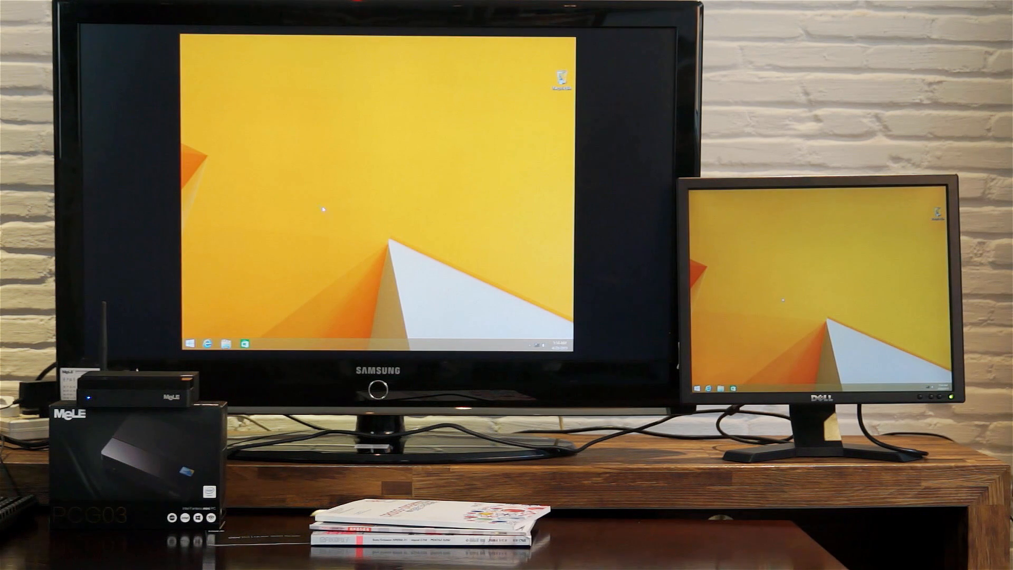
# - Right-click an empty spot on the mirrored desktop to show its context menu
pyautogui.rightClick(323, 213)
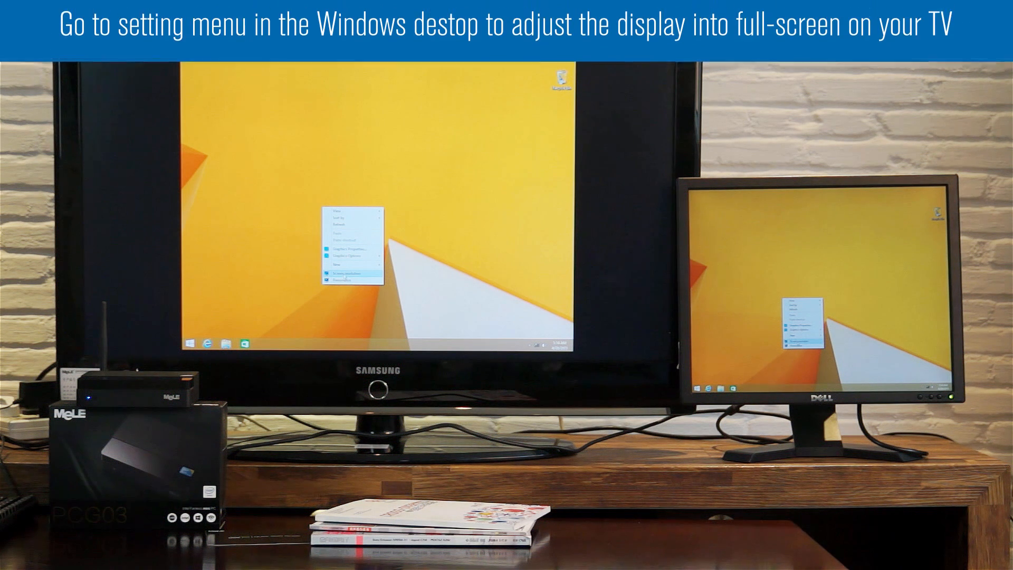
# - In Screen resolution, set Multiple displays to Extend these displays and keep the changes
pyautogui.click(345, 274)
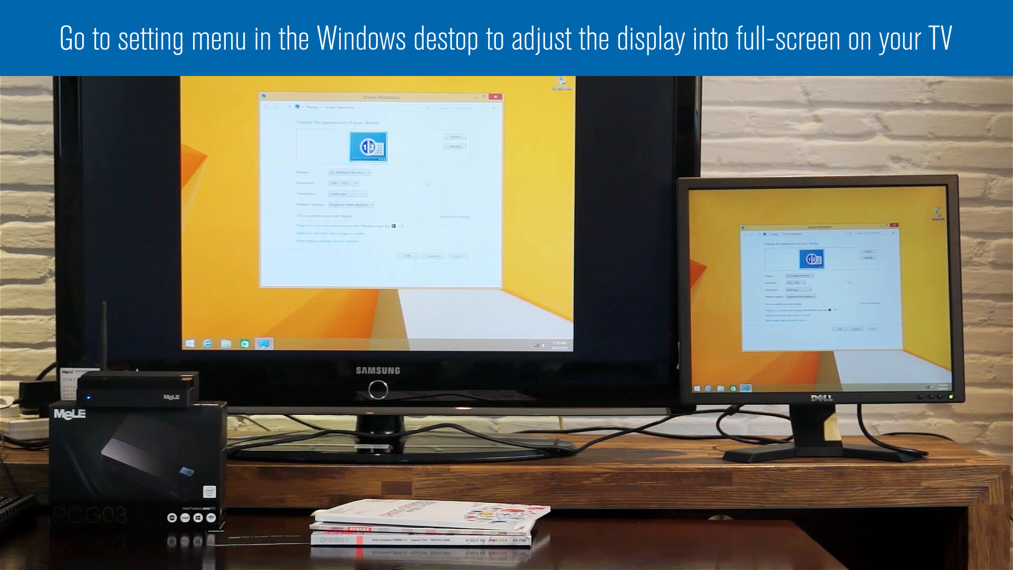
pyautogui.click(347, 205)
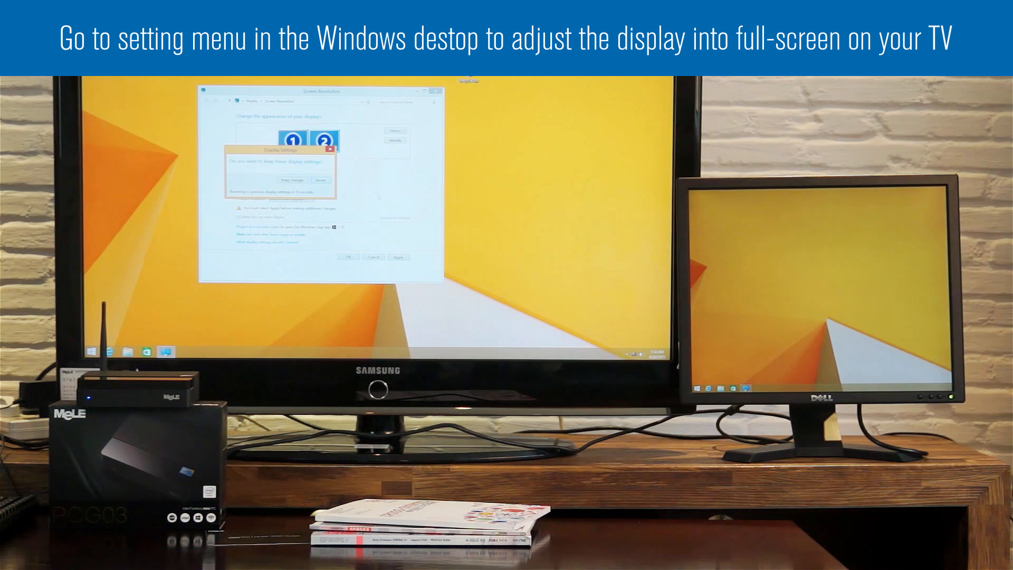
pyautogui.click(290, 180)
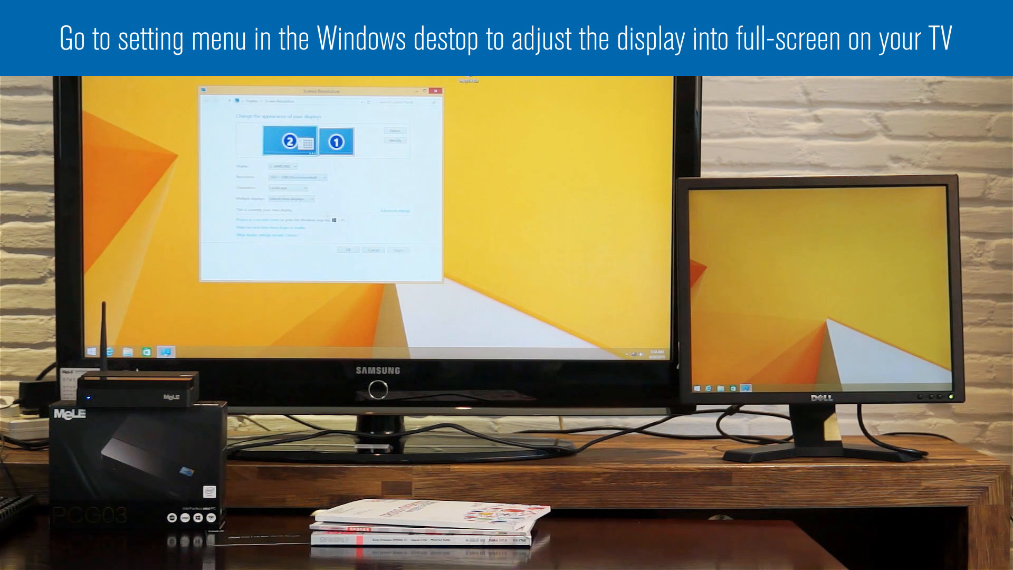